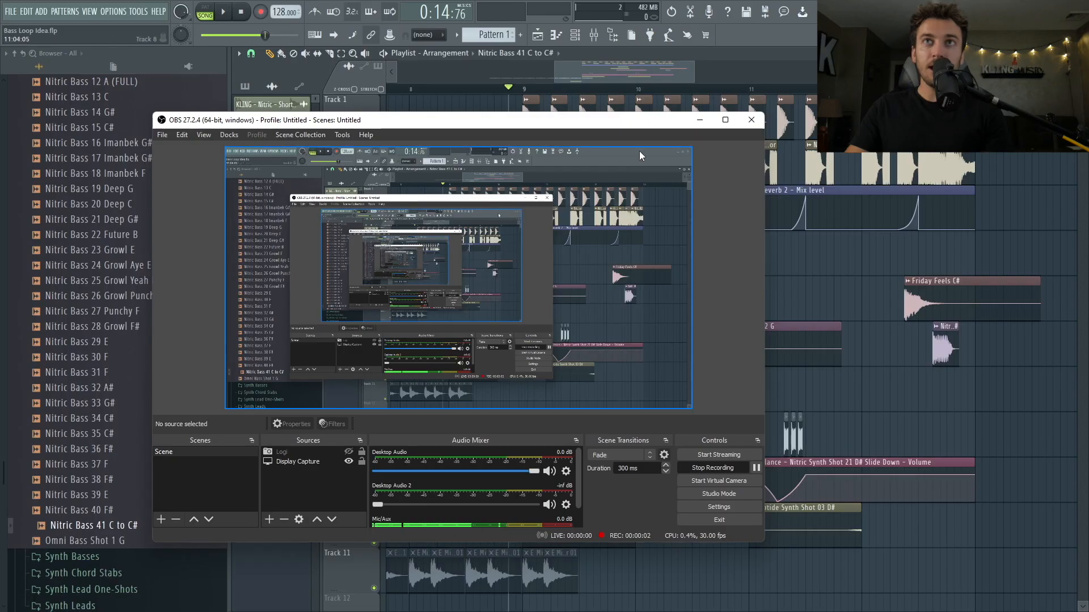
Step: Minimize the OBS window to reveal the FL Studio playlist with the Guitar Bed loop
{"action": "left_click", "coordinate": [751, 120]}
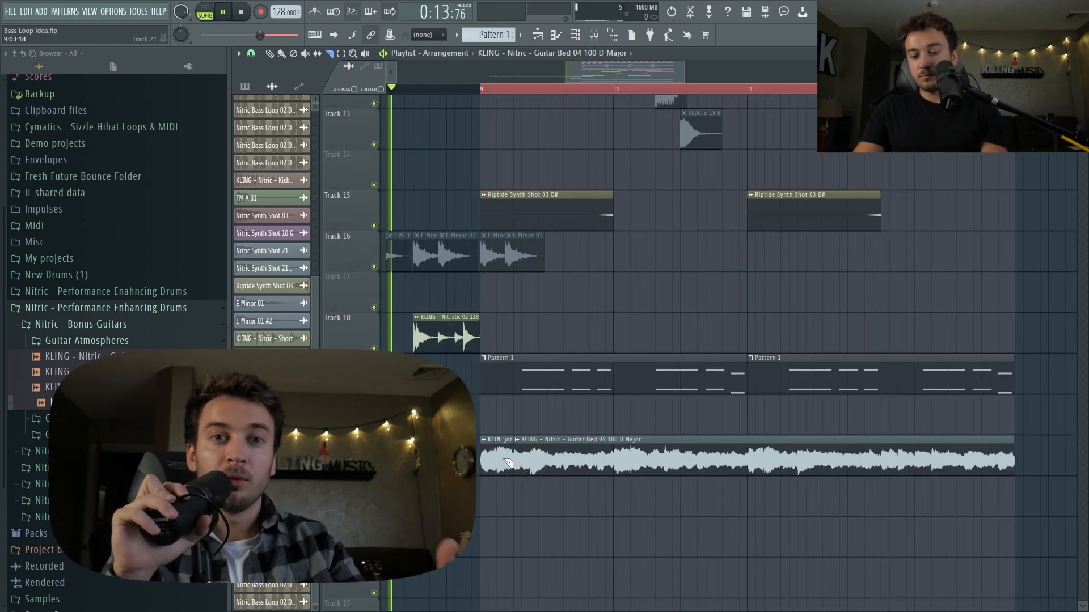
Step: Open the Guitar Bed 04 D Major clip's settings to route it and load ShaperBox 2
{"action": "double_click", "coordinate": [508, 463]}
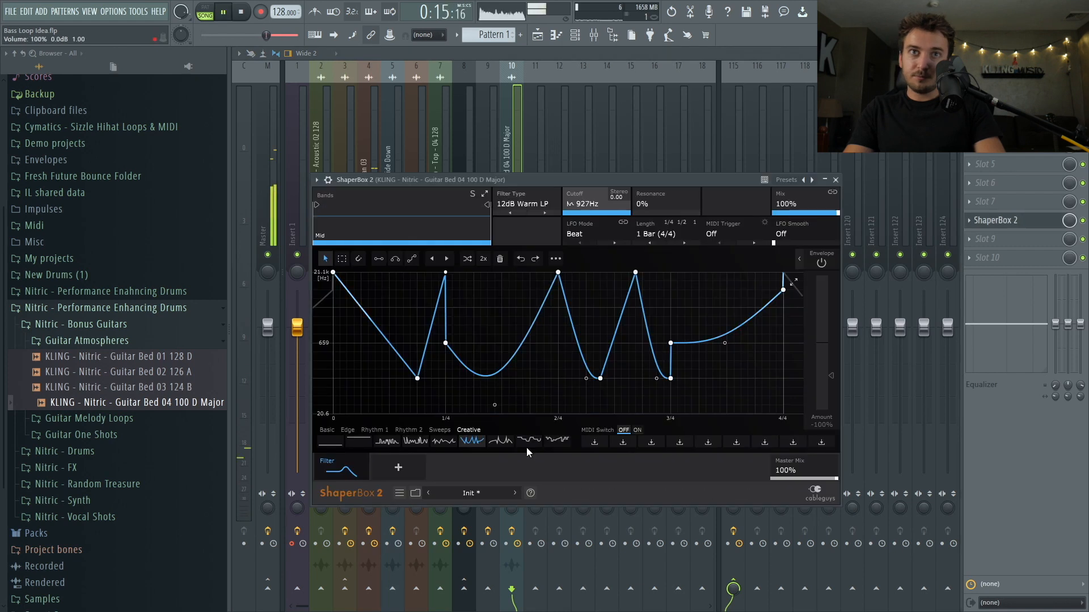
Step: Reopen the guitar bed's ShaperBox 2 and adjust the filter cutoff sweep's LFO smoothing
{"action": "left_click", "coordinate": [500, 440]}
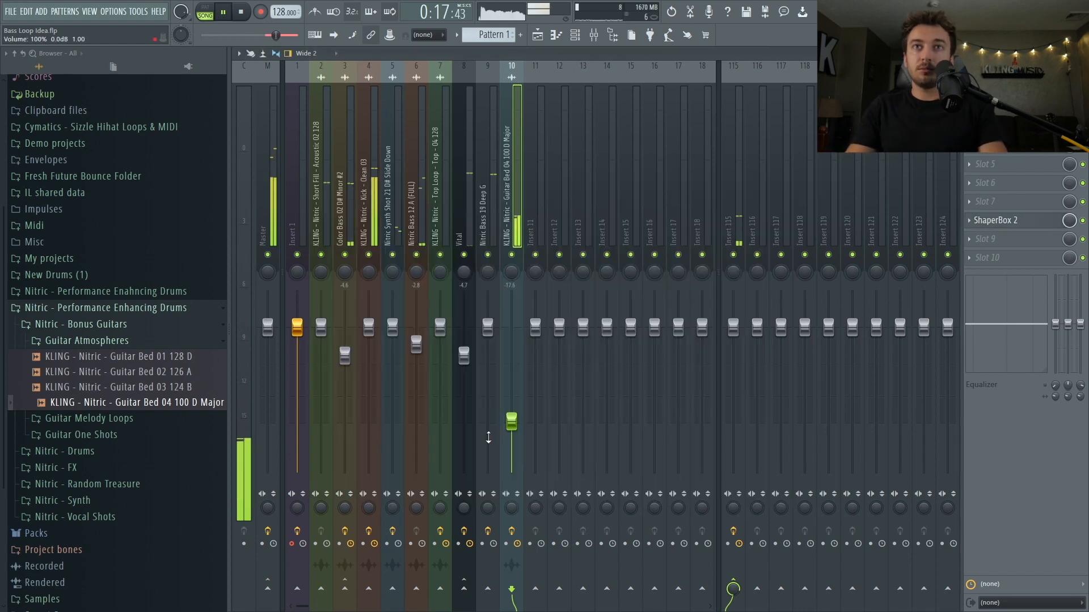
{"action": "left_click", "coordinate": [995, 220]}
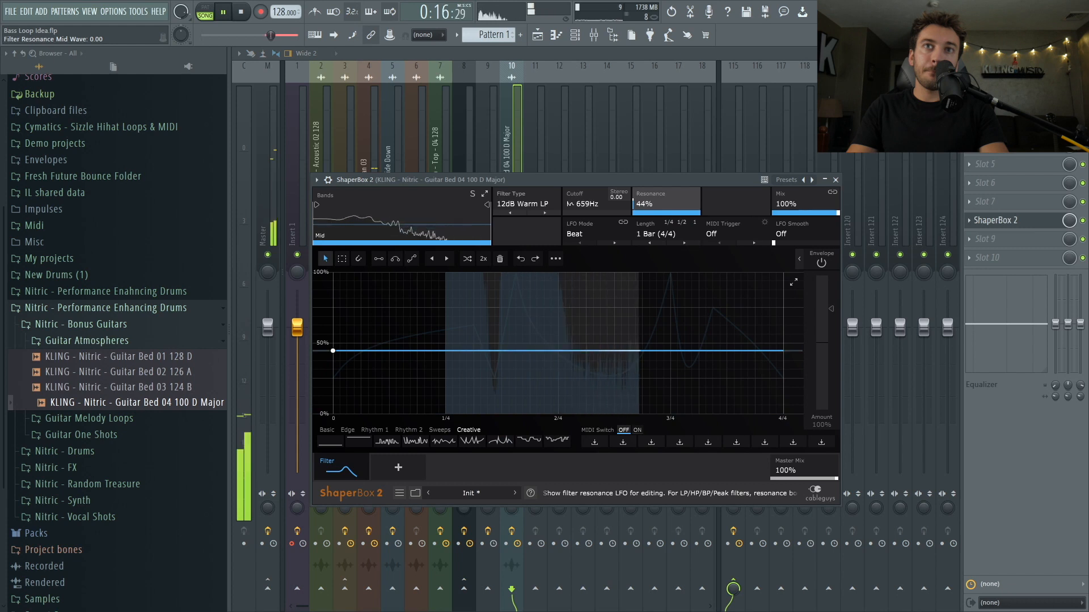
{"action": "left_click", "coordinate": [526, 203]}
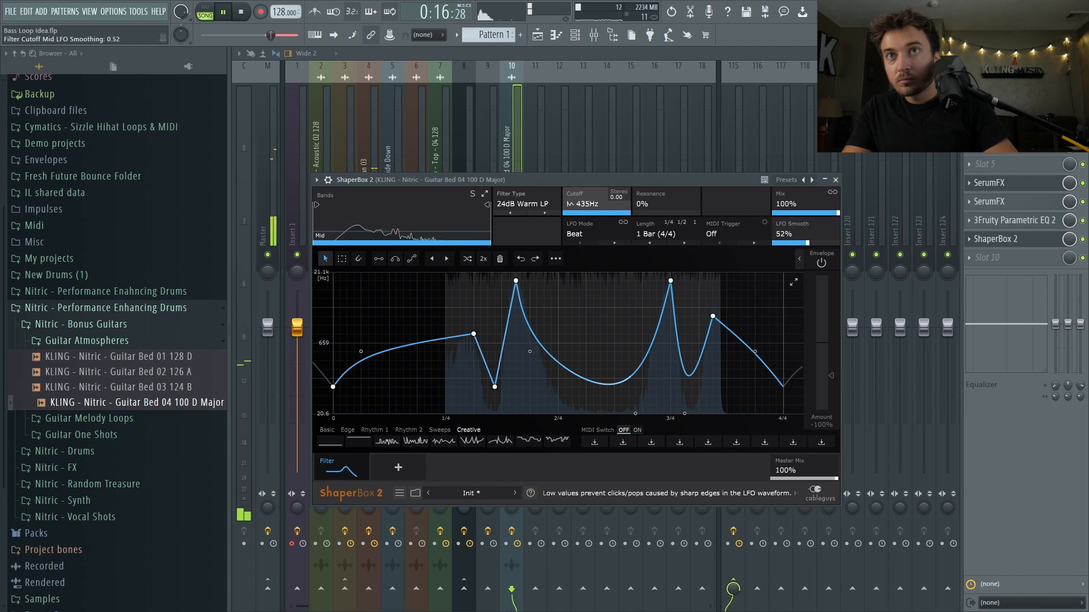
{"action": "left_click_drag", "start_coordinate": [785, 234], "coordinate": [784, 234]}
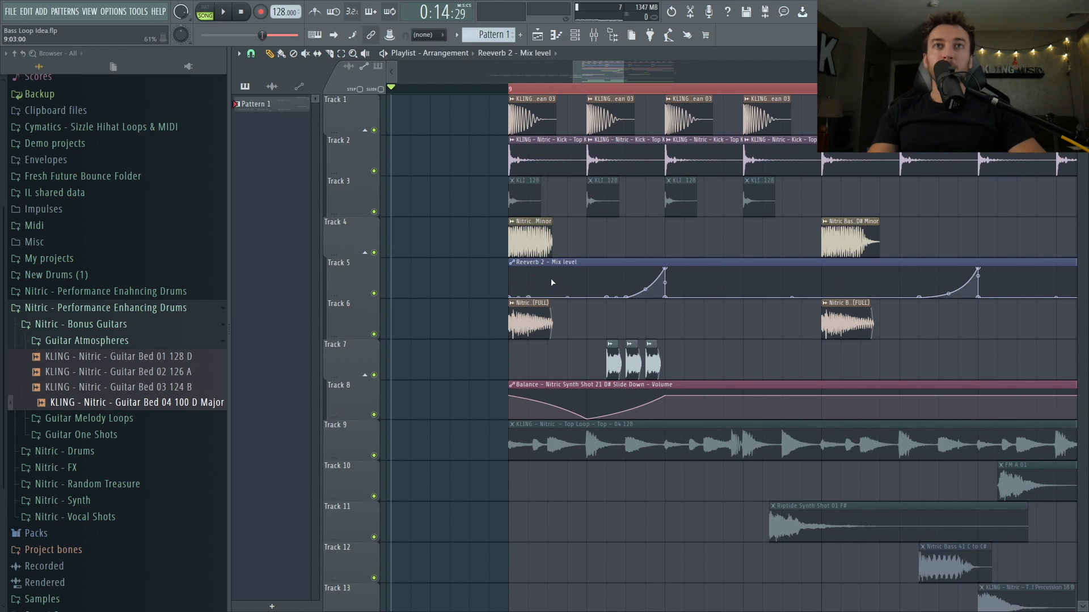
Step: Add a Soft Clip Drive module with a Rhythm 1 LFO shape in ShaperBox 2
{"action": "left_click", "coordinate": [225, 13]}
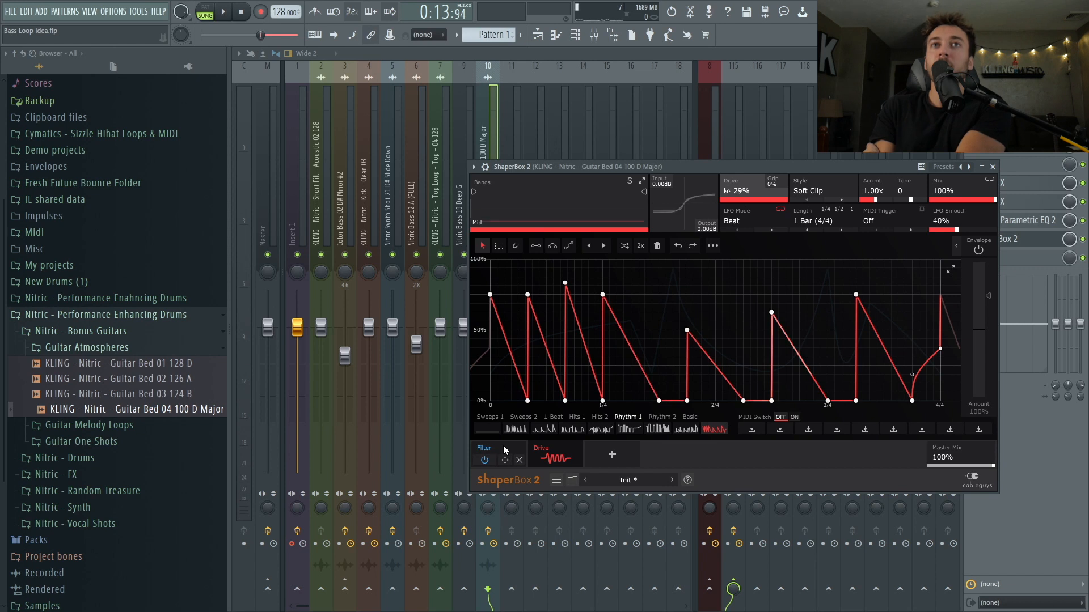
Step: Move the Drive module ahead of the Filter and tweak the drive layer's settings
{"action": "left_click", "coordinate": [712, 246]}
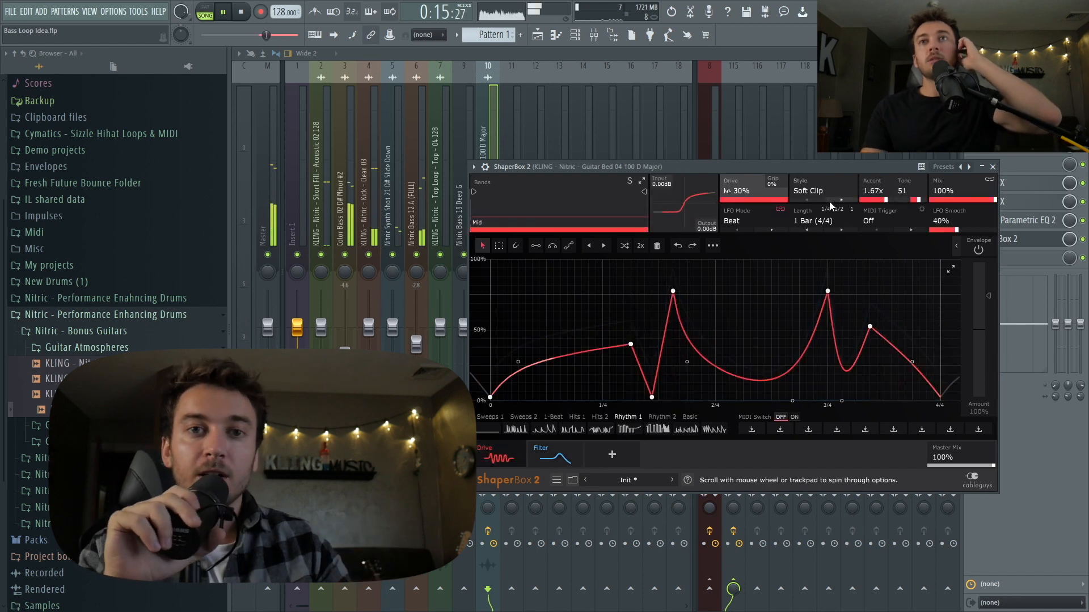
{"action": "left_click_drag", "start_coordinate": [739, 191], "coordinate": [746, 191]}
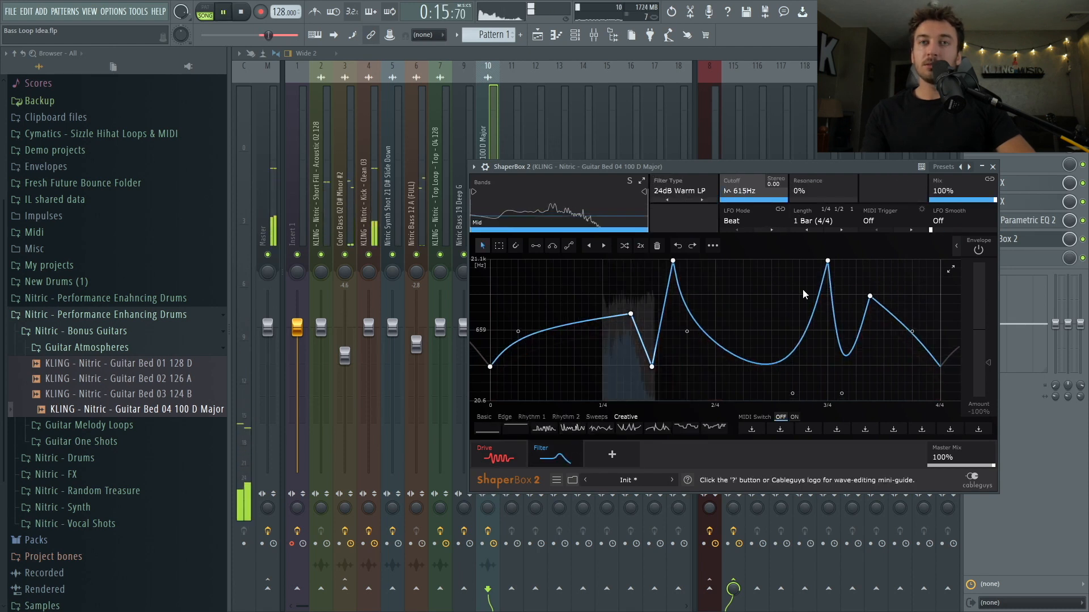
{"action": "left_click", "coordinate": [713, 245]}
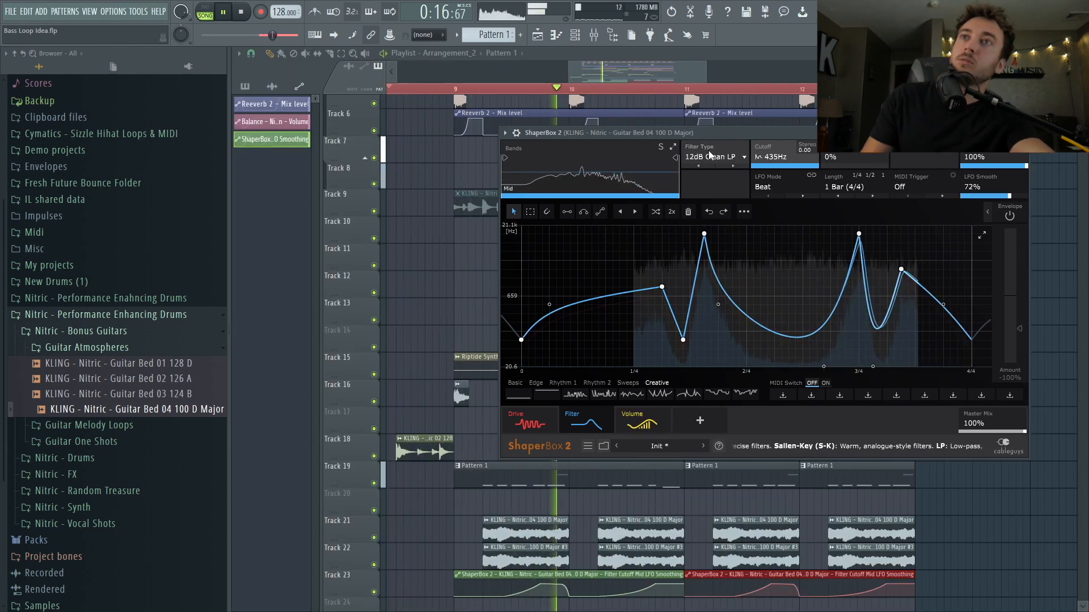
Step: Paint repeated Riptide Synth Shot 01 F# clips and open their Audio Clip settings
{"action": "left_click", "coordinate": [714, 157]}
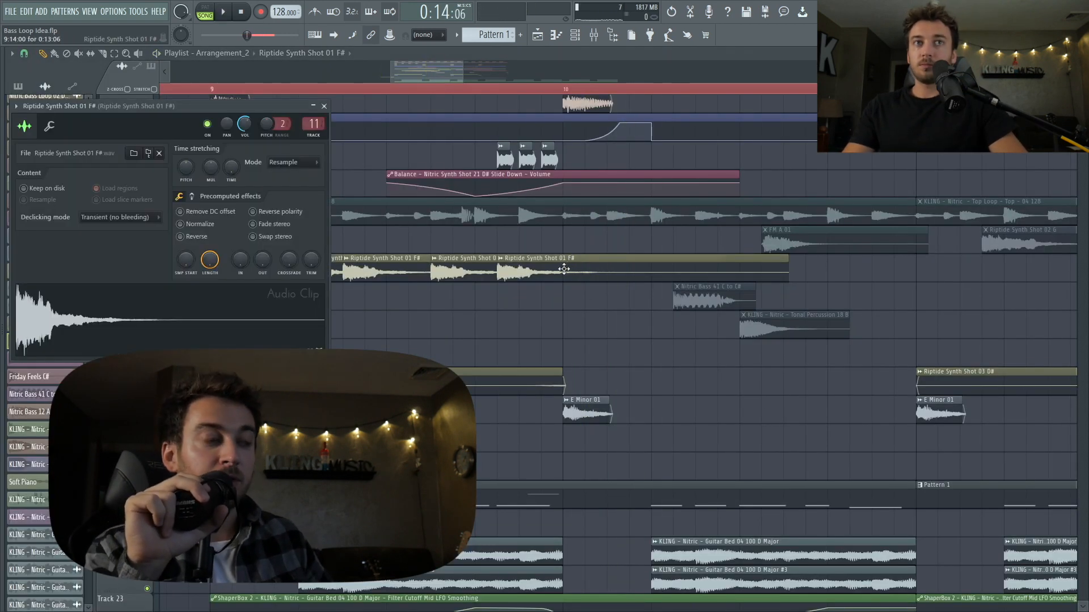
Step: Set ShaperBox 2's Filter Type to 24dB Clean LP and return to the Playlist
{"action": "left_click", "coordinate": [324, 106]}
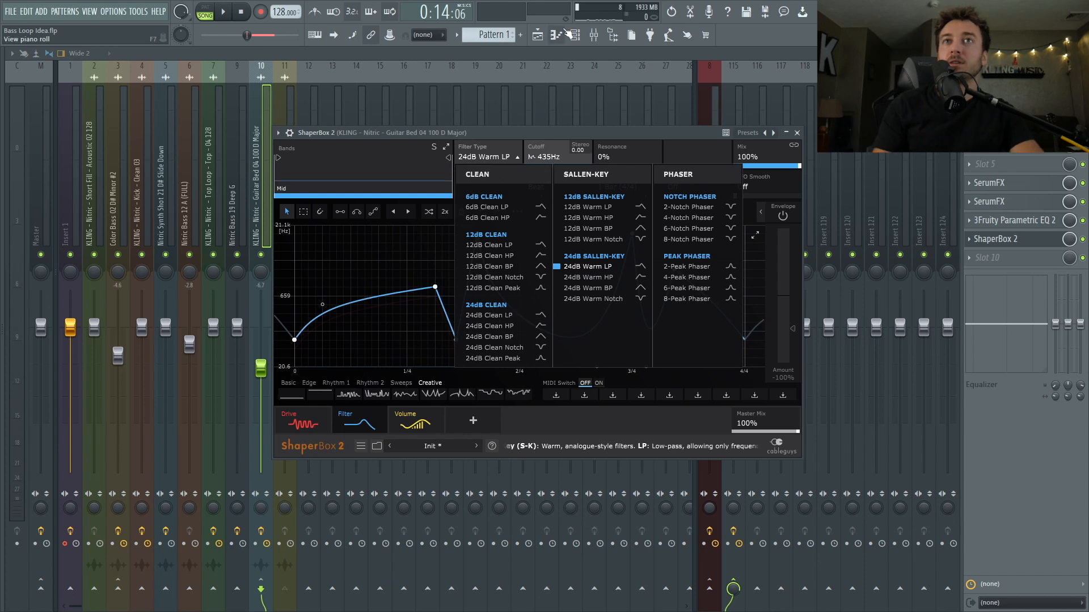
{"action": "mouse_move", "coordinate": [501, 316]}
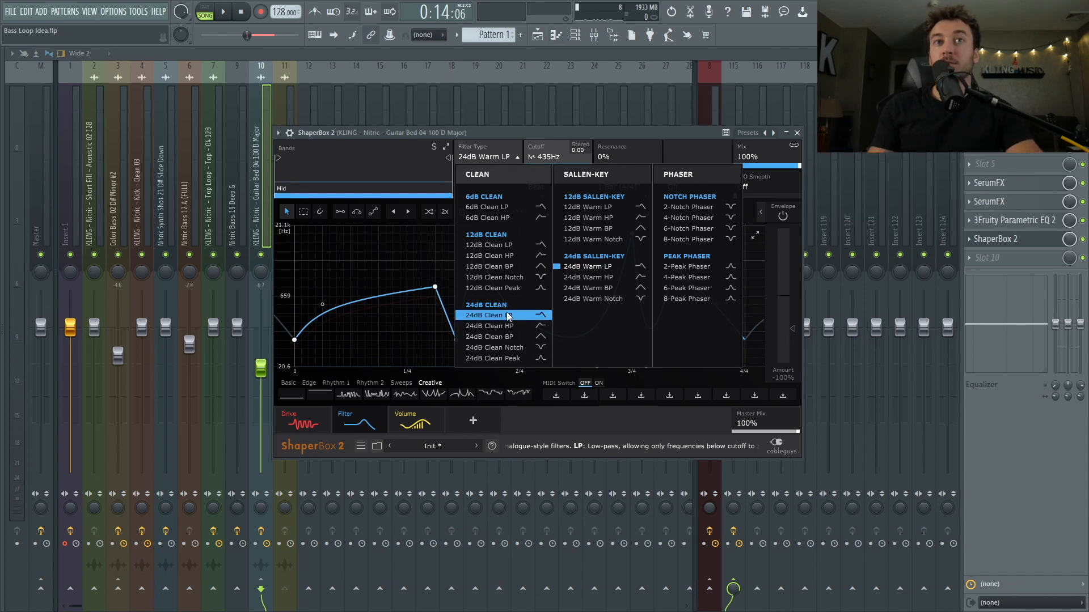
{"action": "left_click", "coordinate": [489, 315]}
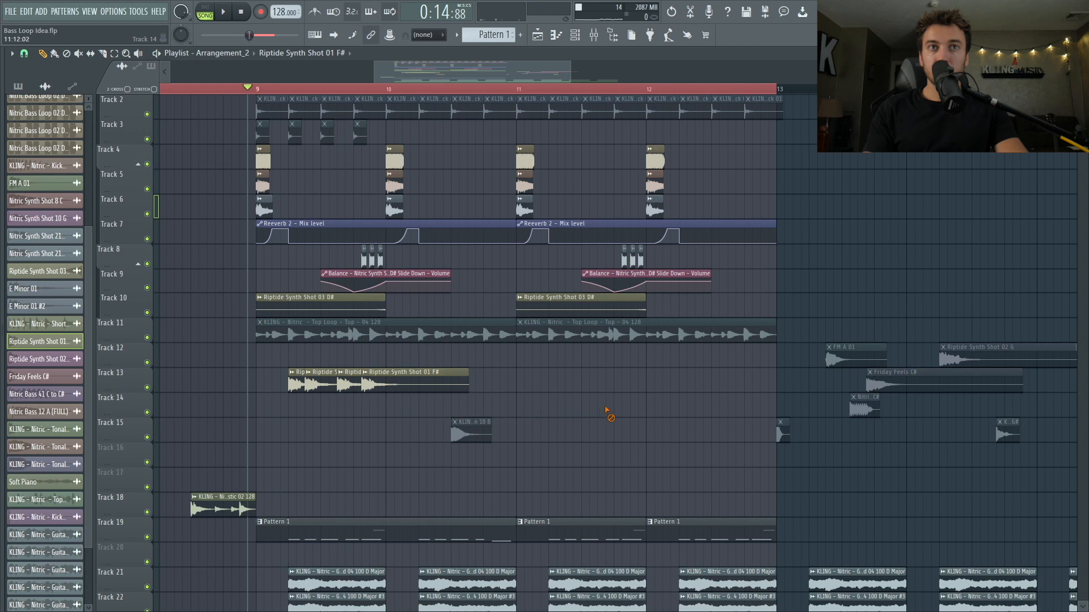
Step: Open the Track 14 Riptide shot's channel settings and set its Pitch to -200 cents
{"action": "right_click", "coordinate": [423, 397]}
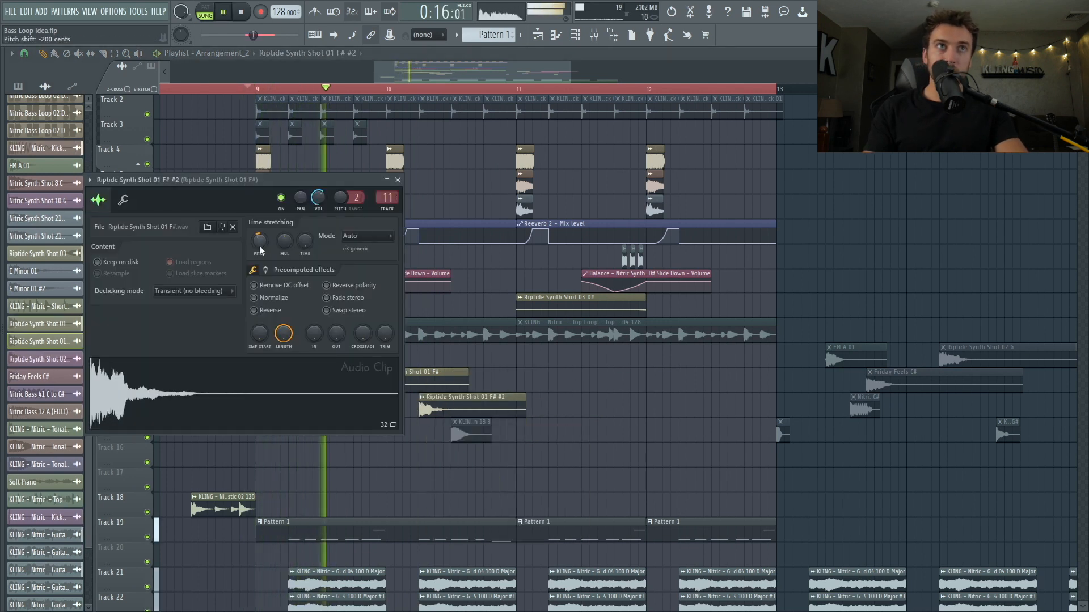
{"action": "left_click", "coordinate": [398, 179]}
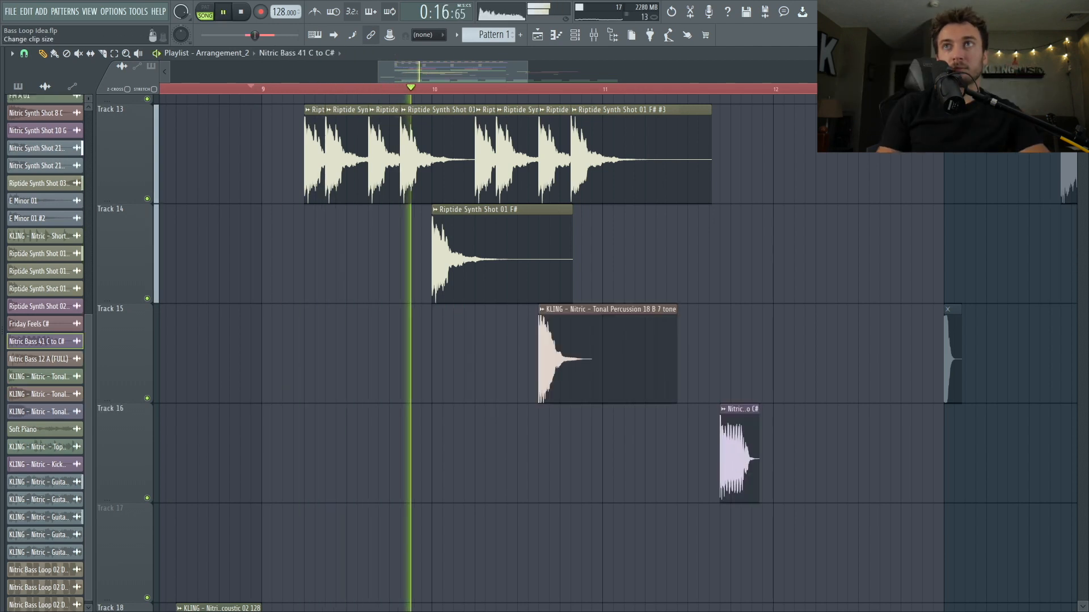
Step: Browse the vocal shots folder for Vibe Mellow and drop it onto a playlist track
{"action": "scroll", "scroll_direction": "down", "scroll_amount": 3}
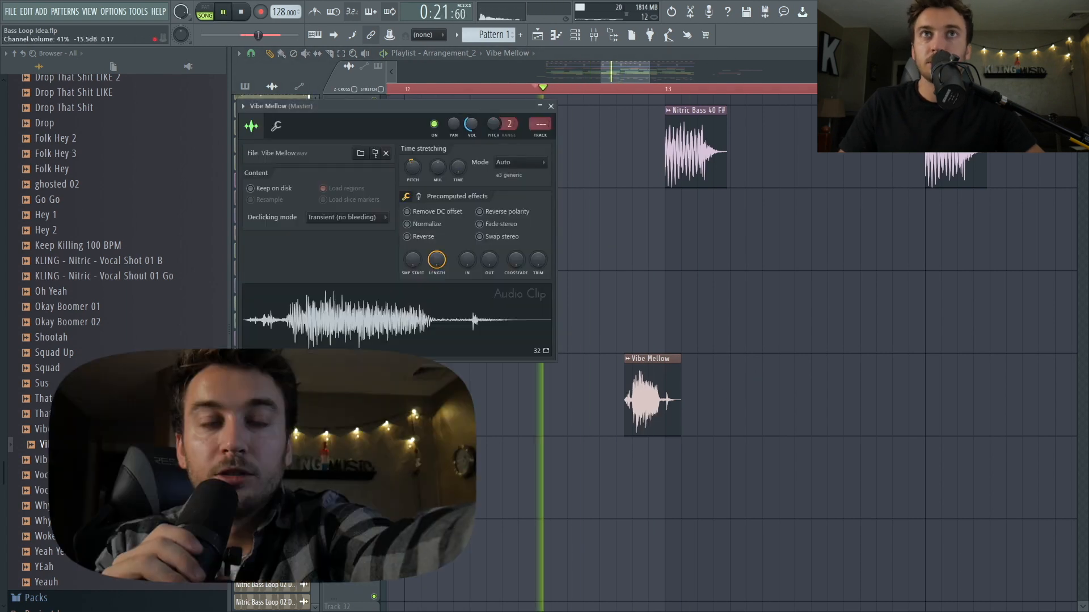
Step: Swap the vocal clip to YEah and expand the Nitric - FX sample folder
{"action": "left_click", "coordinate": [550, 106]}
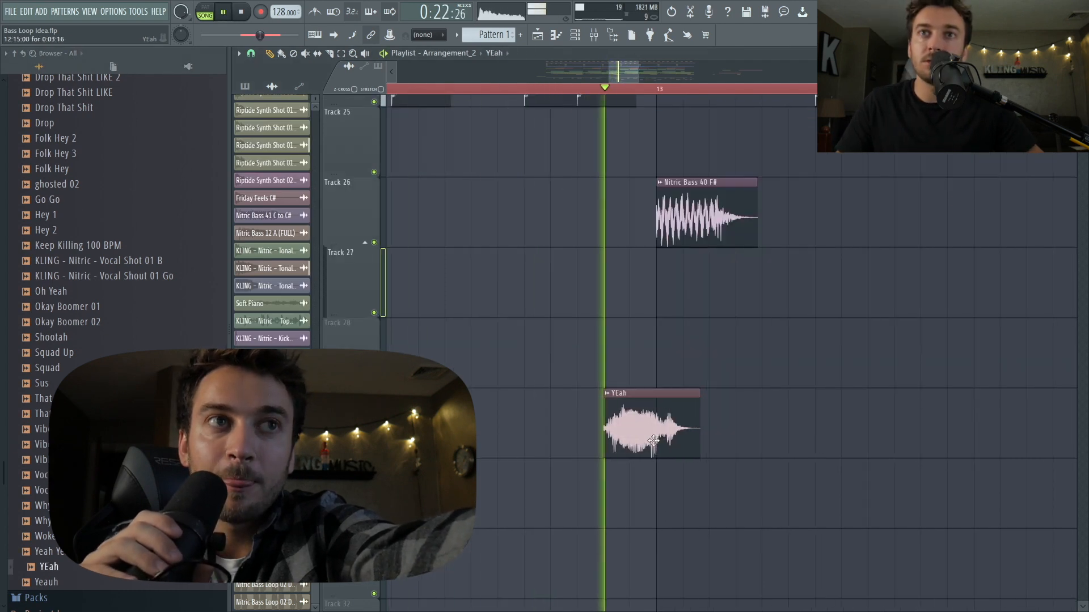
{"action": "double_click", "coordinate": [650, 437]}
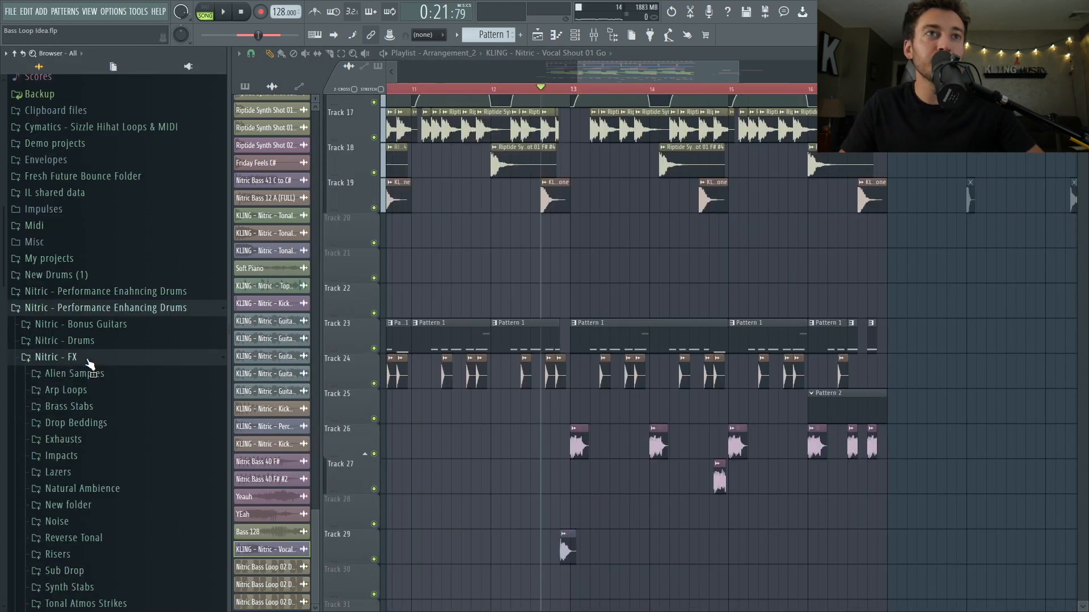
Step: Scroll the Nitric - FX samples and open the Tonal Atmos Strikes folder
{"action": "scroll", "scroll_direction": "down", "scroll_amount": 3}
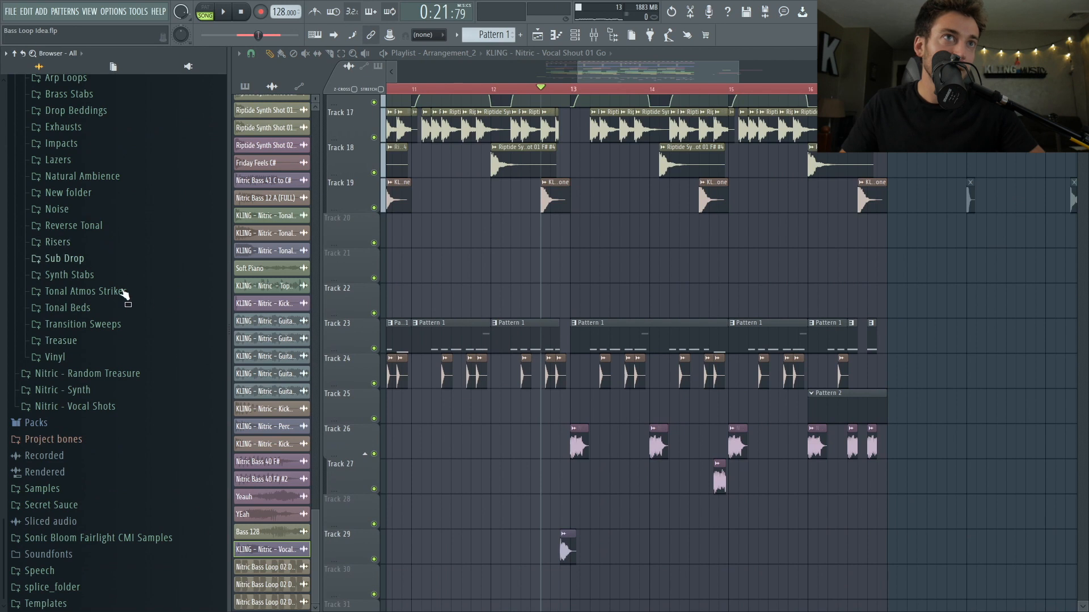
{"action": "left_click", "coordinate": [56, 208]}
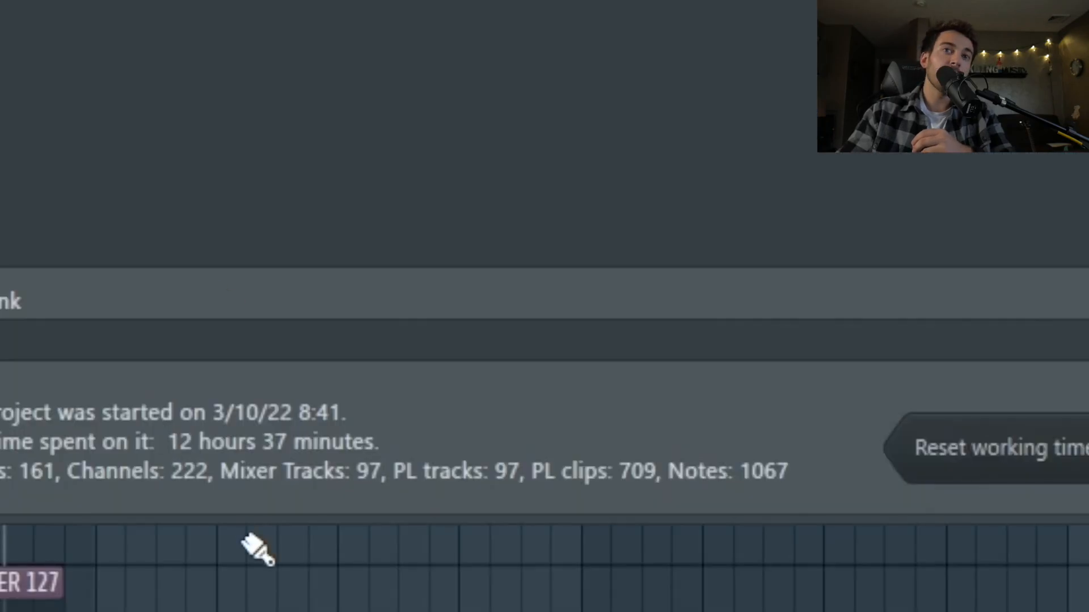
{"action": "mouse_move", "coordinate": [348, 455]}
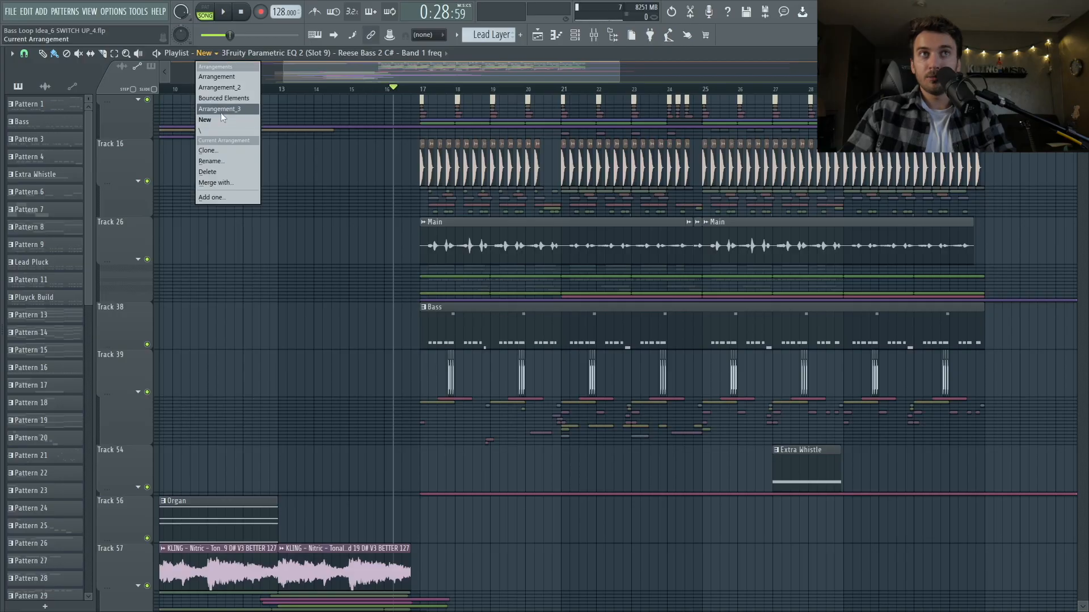
{"action": "left_click", "coordinate": [223, 98]}
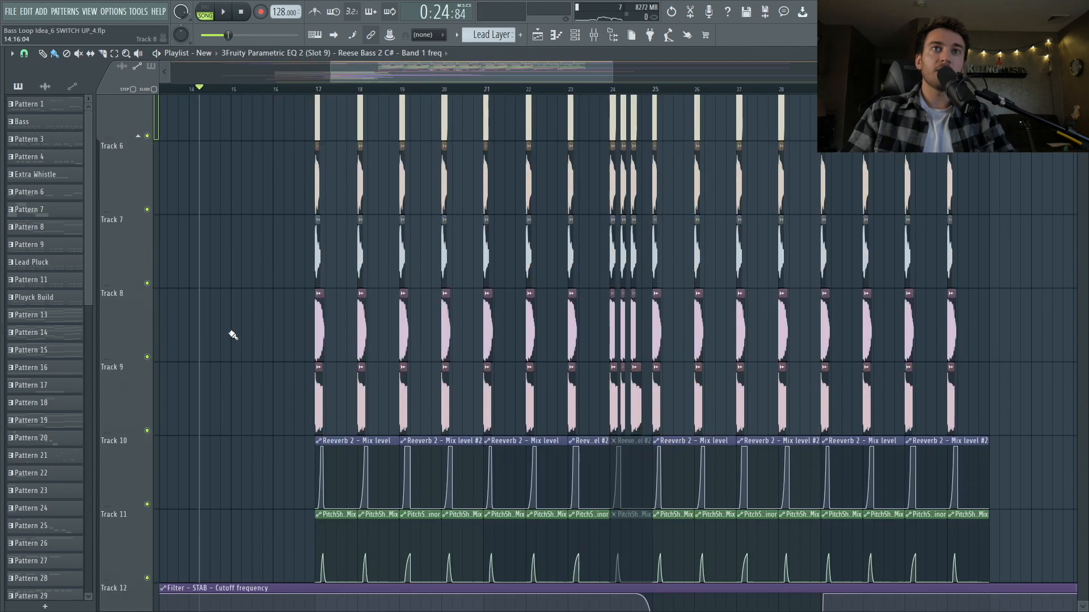
{"action": "scroll", "scroll_direction": "down", "scroll_amount": 3}
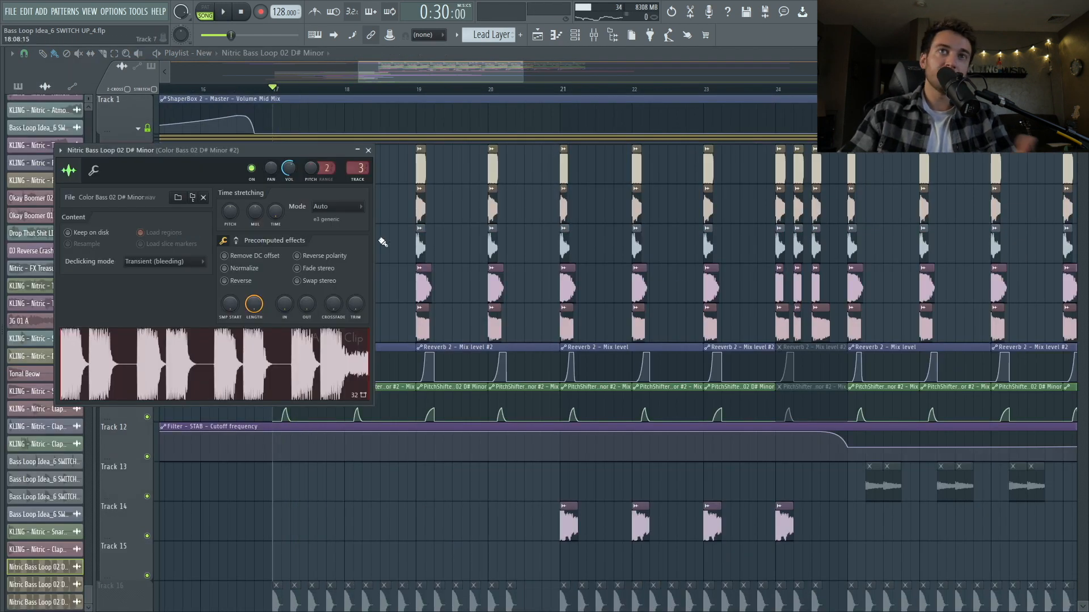
{"action": "left_click", "coordinate": [367, 150]}
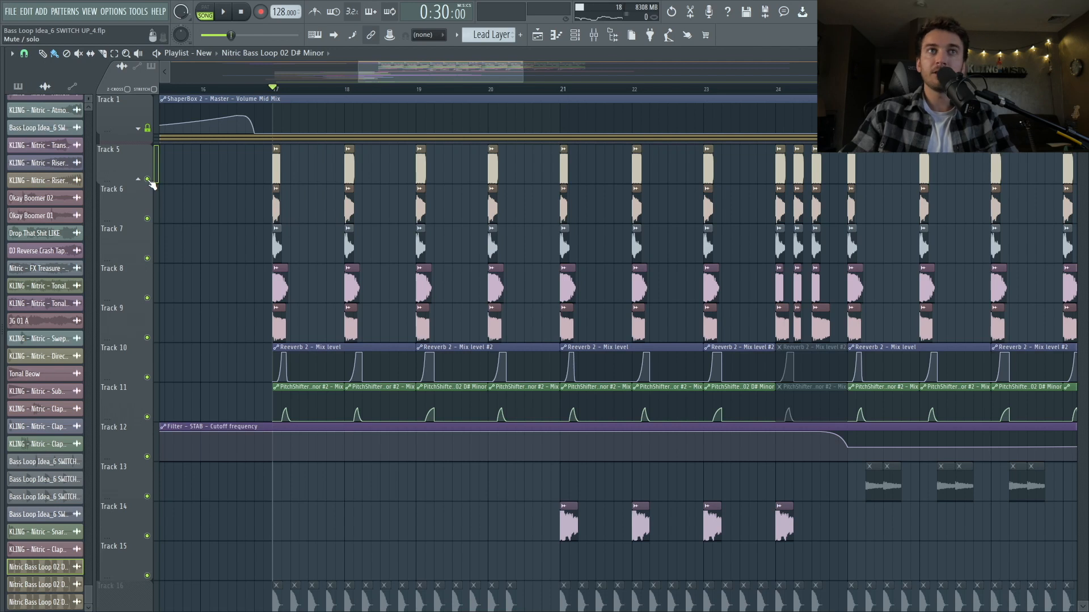
{"action": "scroll", "scroll_direction": "down", "scroll_amount": 3}
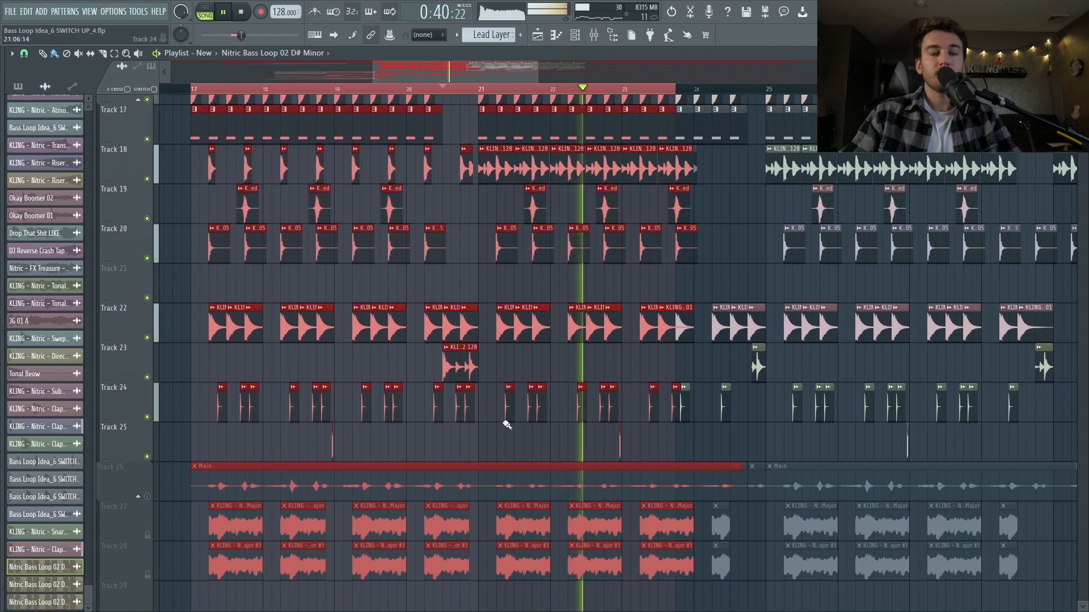
{"action": "scroll", "scroll_direction": "down", "scroll_amount": 3}
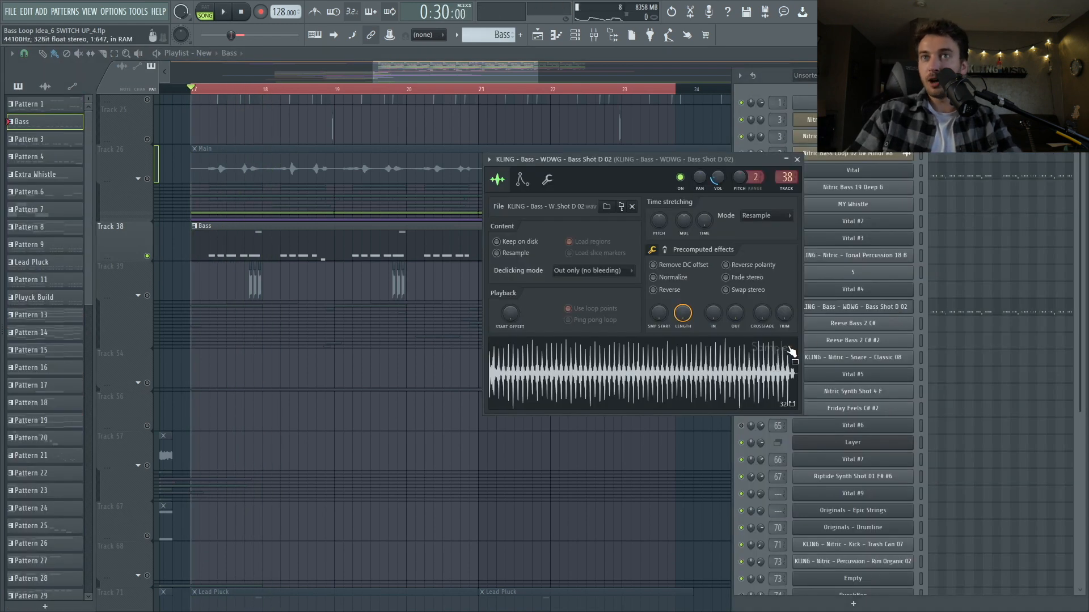
{"action": "mouse_move", "coordinate": [699, 357]}
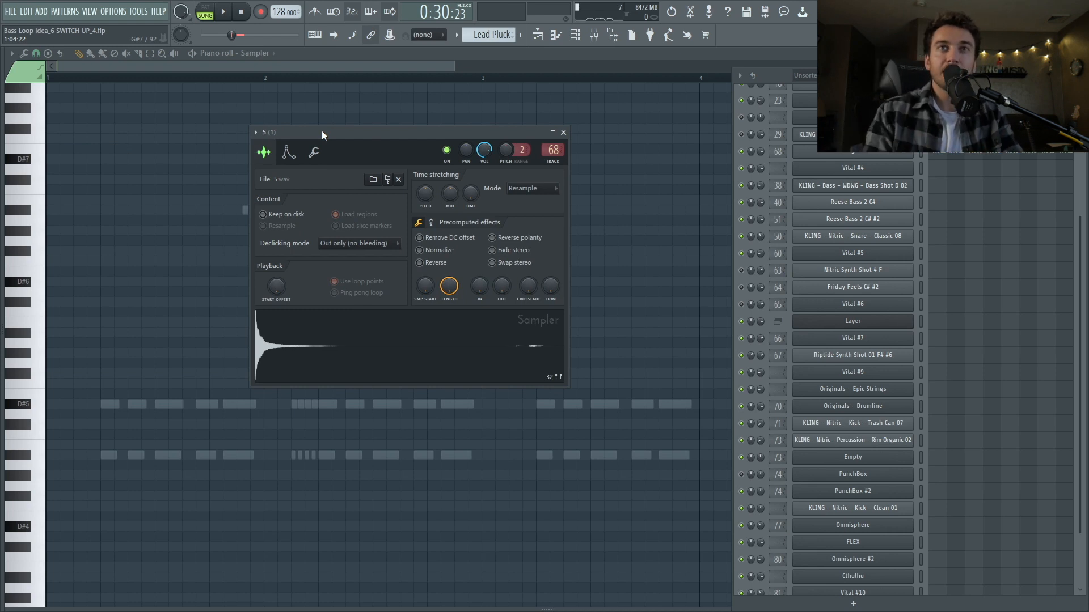
Step: Bring up the Lead Pluck pattern alongside sample 5.wav's Sampler settings
{"action": "left_click", "coordinate": [574, 35]}
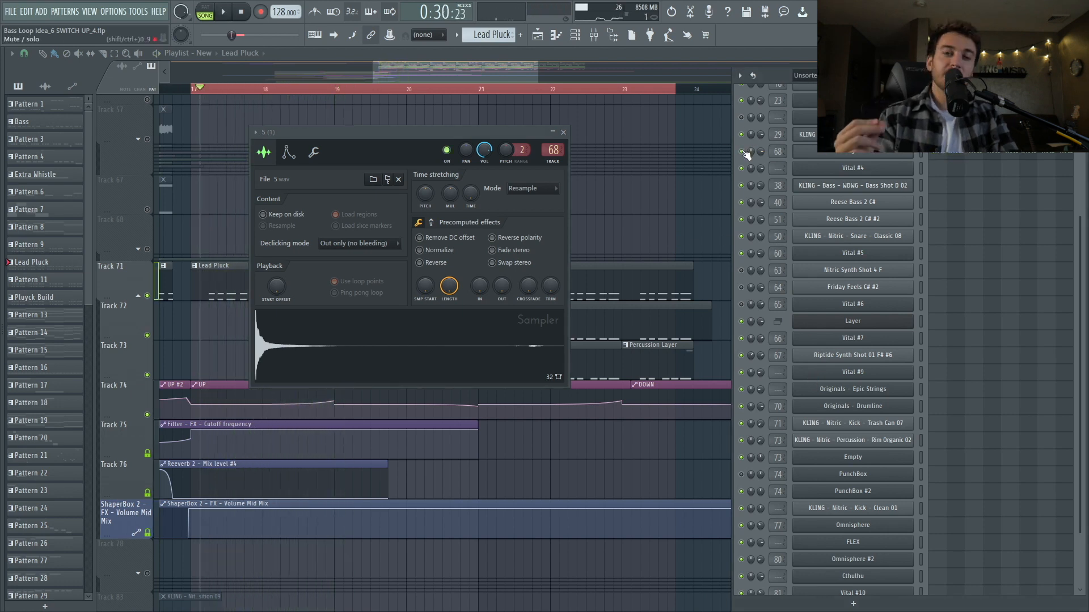
Step: Close the 5.wav Sampler window and pick the Lead Layer pattern in the Playlist
{"action": "left_click", "coordinate": [563, 132]}
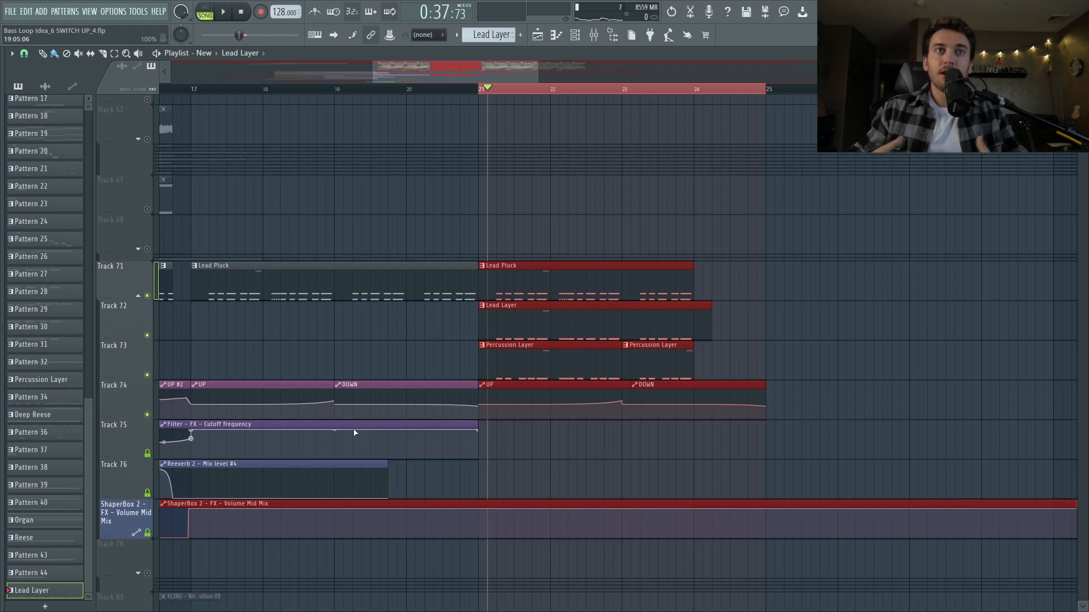
{"action": "left_click", "coordinate": [225, 12]}
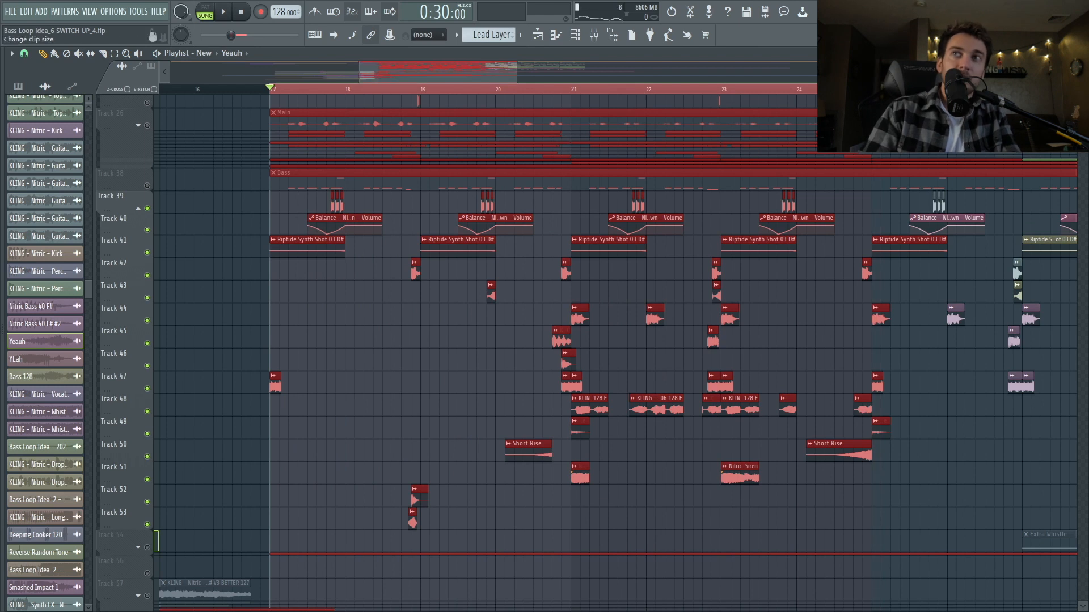
{"action": "scroll", "scroll_direction": "down", "scroll_amount": 3}
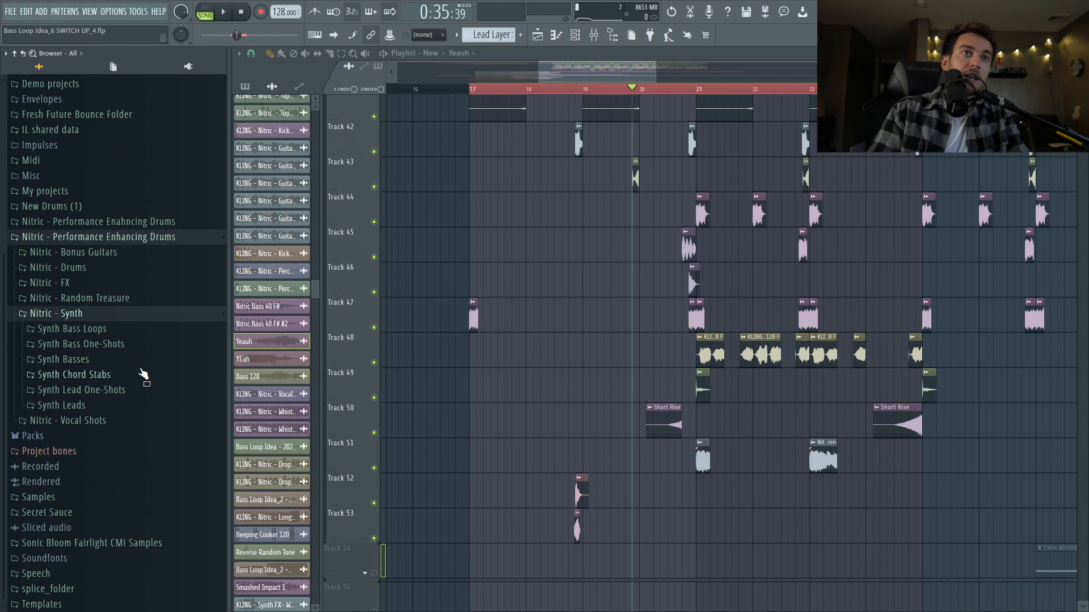
Step: Open Nitric - Synth > Synth Basses and scroll through its bass samples
{"action": "left_click", "coordinate": [63, 359]}
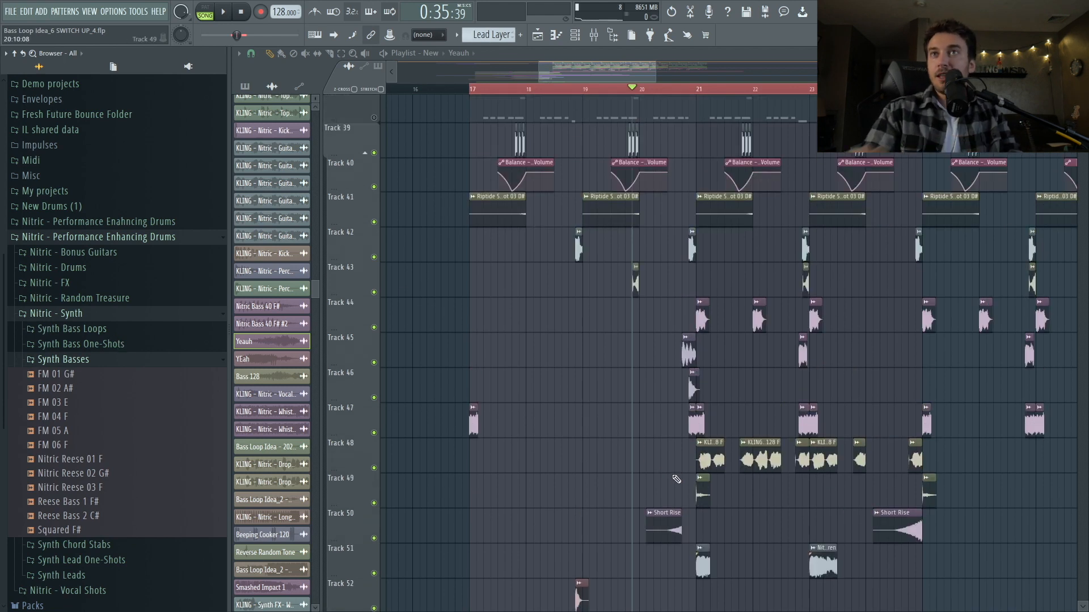
{"action": "scroll", "scroll_direction": "down", "scroll_amount": 3}
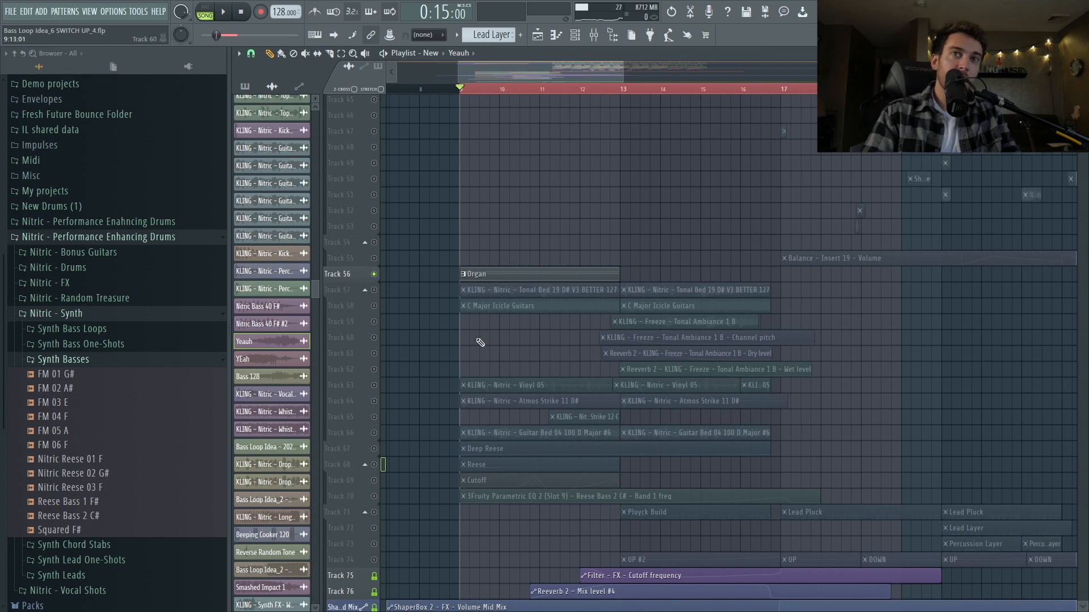
{"action": "left_click", "coordinate": [228, 12]}
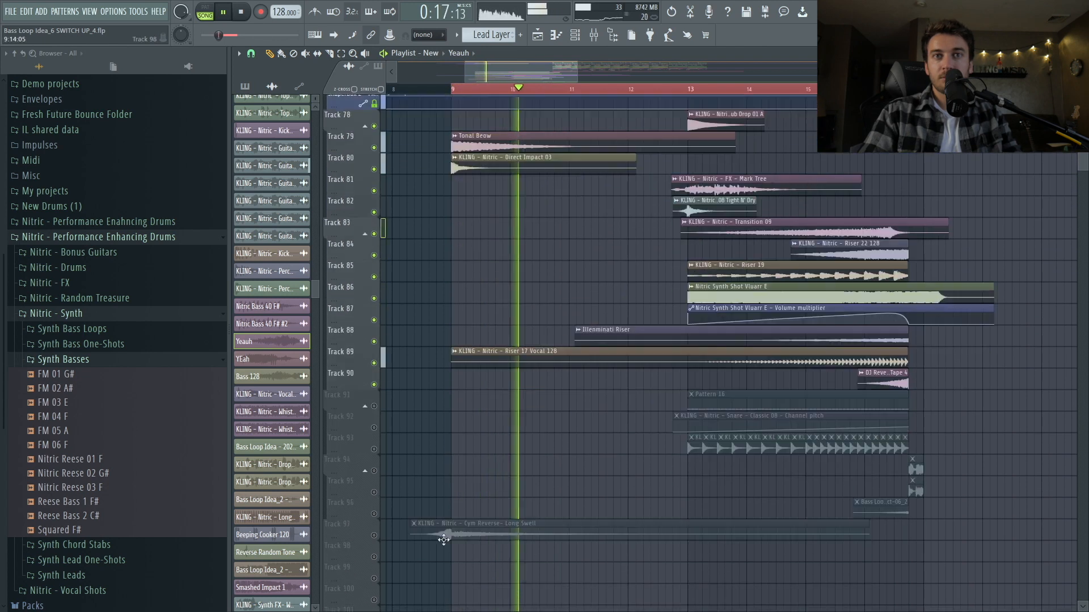
{"action": "scroll", "scroll_direction": "down", "scroll_amount": 3}
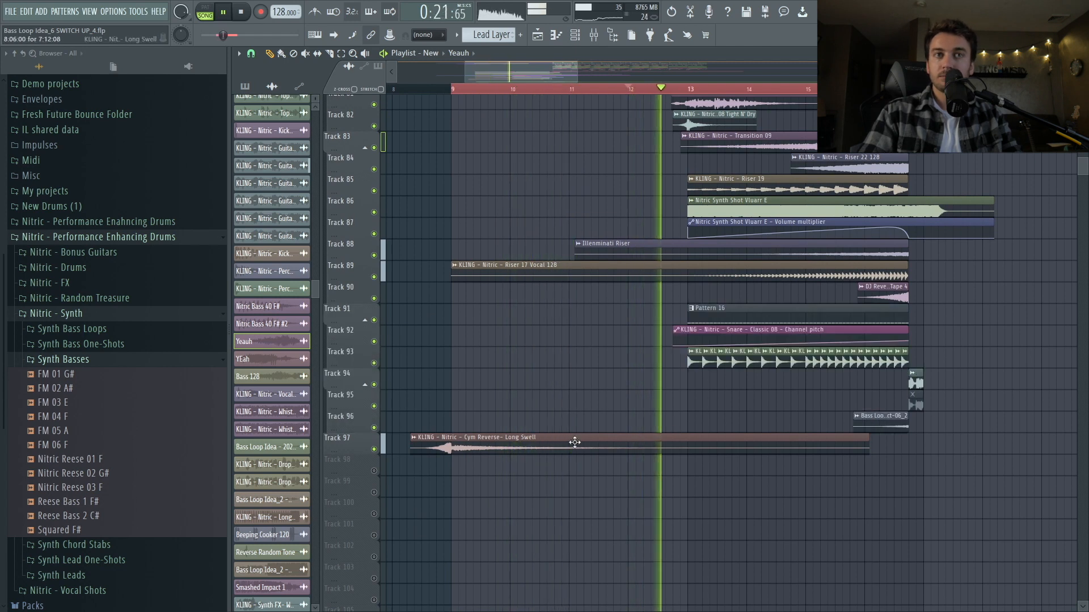
{"action": "scroll", "scroll_direction": "down", "scroll_amount": 3}
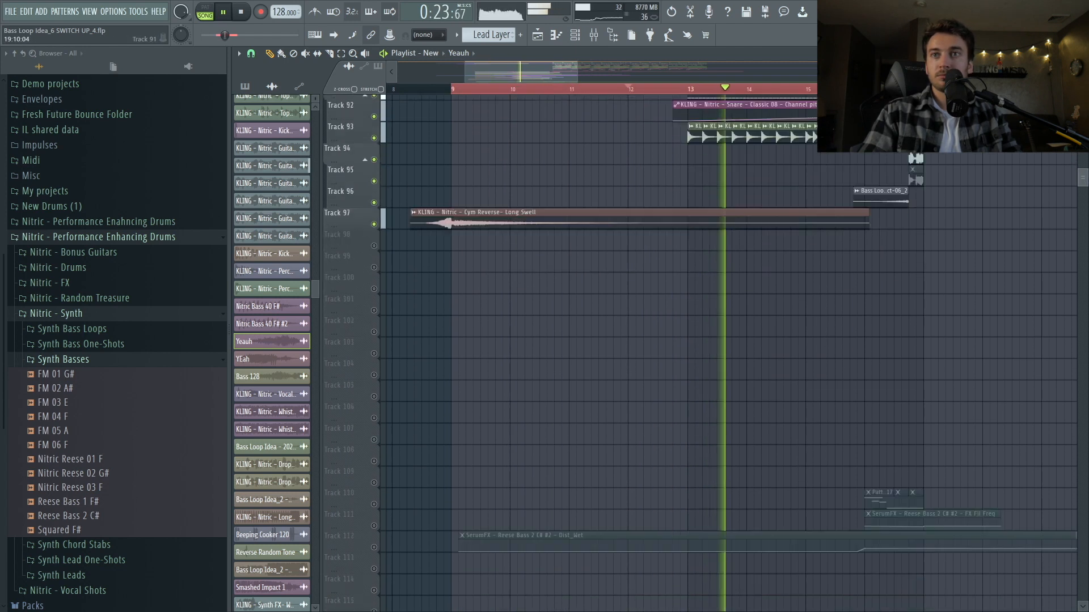